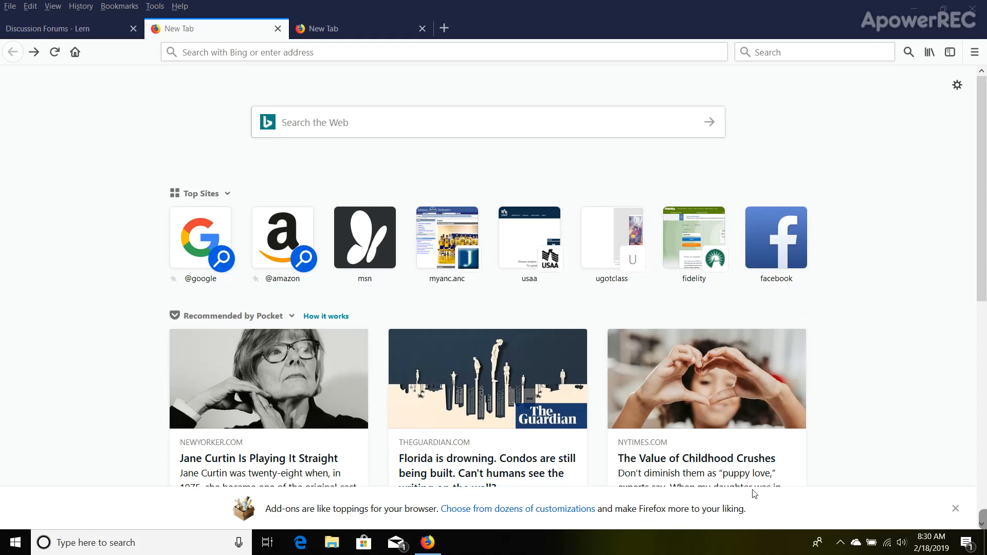
pyautogui.moveTo(473, 434)
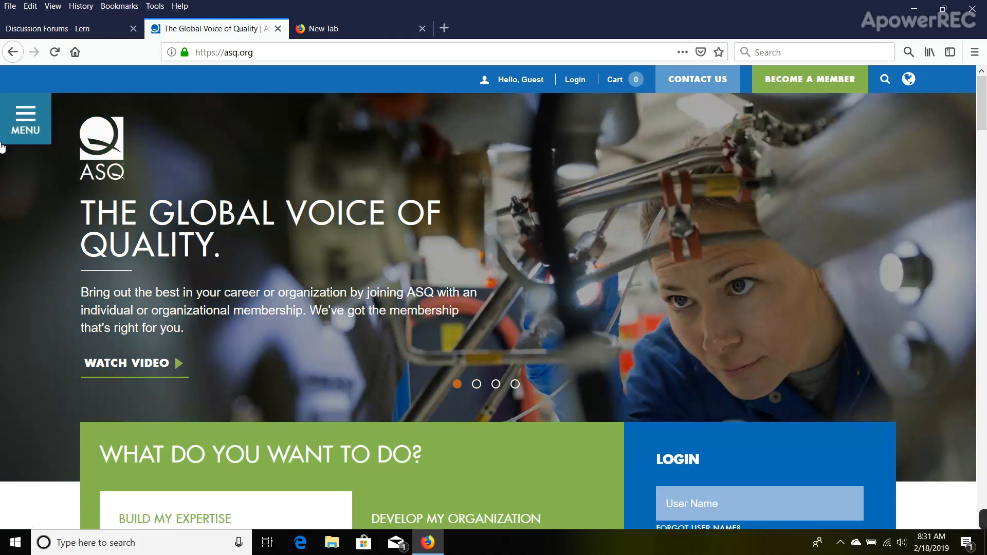
pyautogui.moveTo(31, 131)
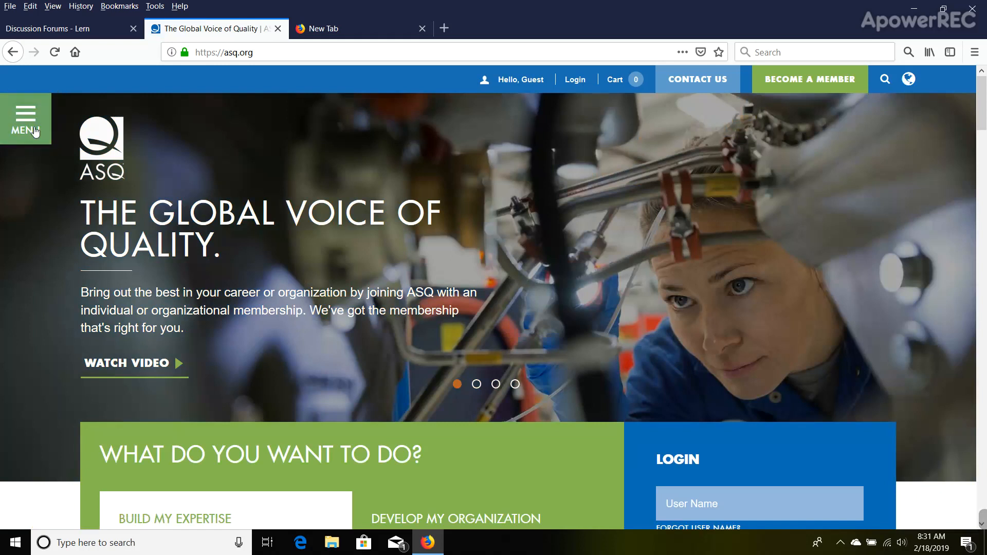
# Open the ASQ navigation menu listing Quality Resources, Membership, Certification and Training.
pyautogui.click(26, 118)
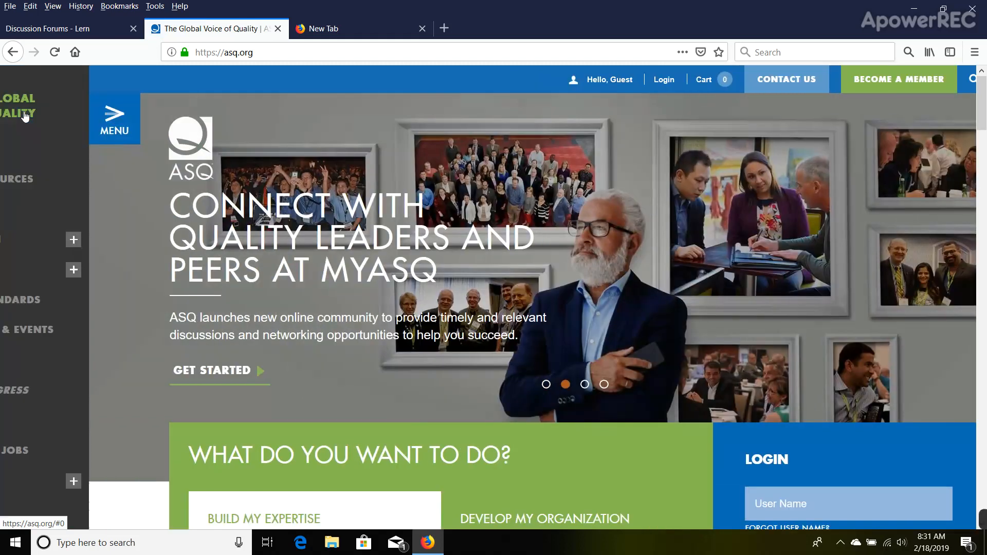
pyautogui.click(114, 118)
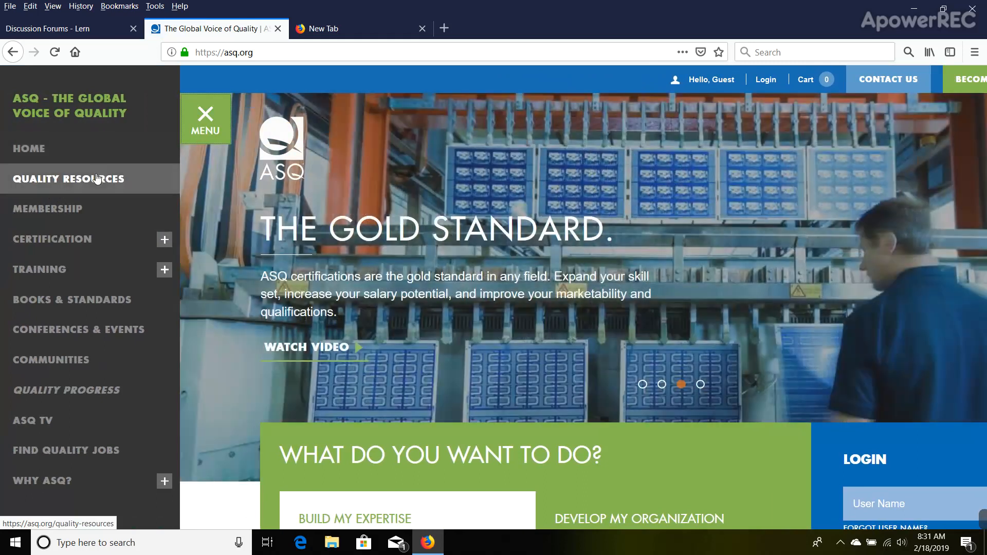
# Go to Quality Resources and scroll down to the 'What do you want to do?' section.
pyautogui.click(68, 179)
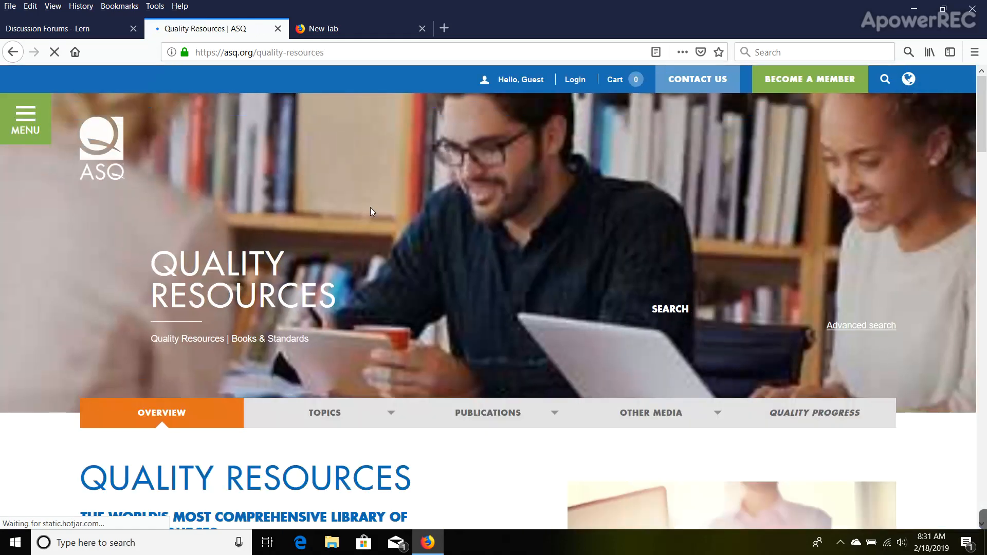
pyautogui.scroll(-3)
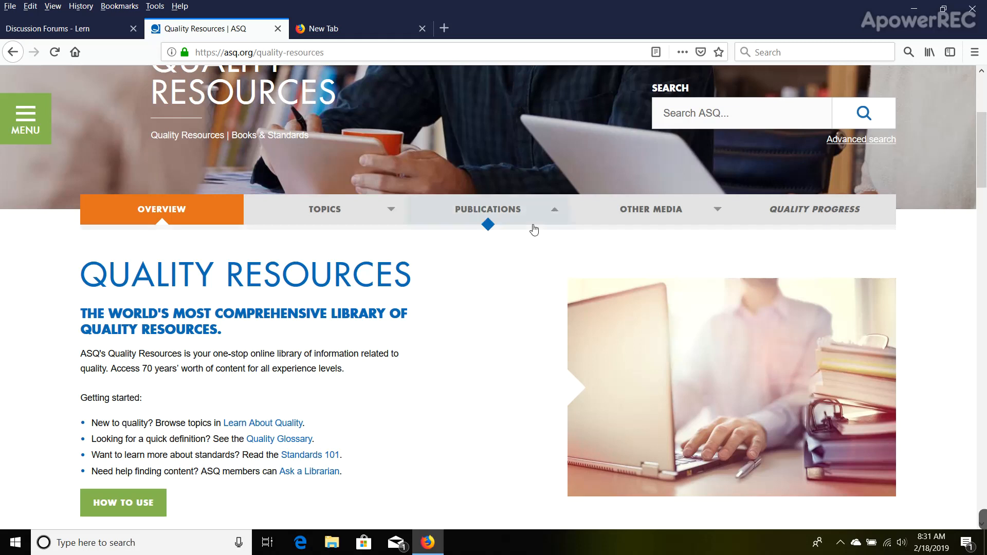
pyautogui.scroll(-3)
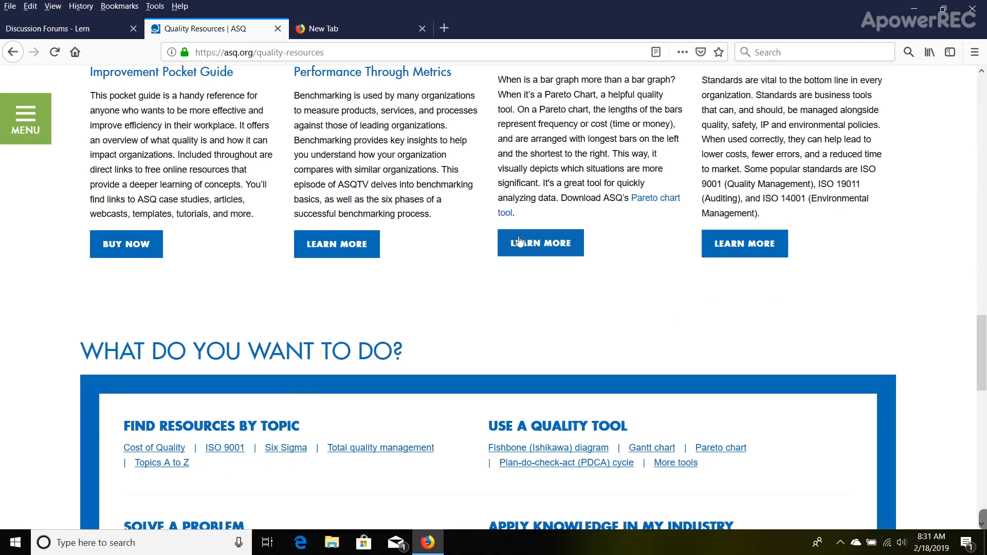
pyautogui.scroll(-3)
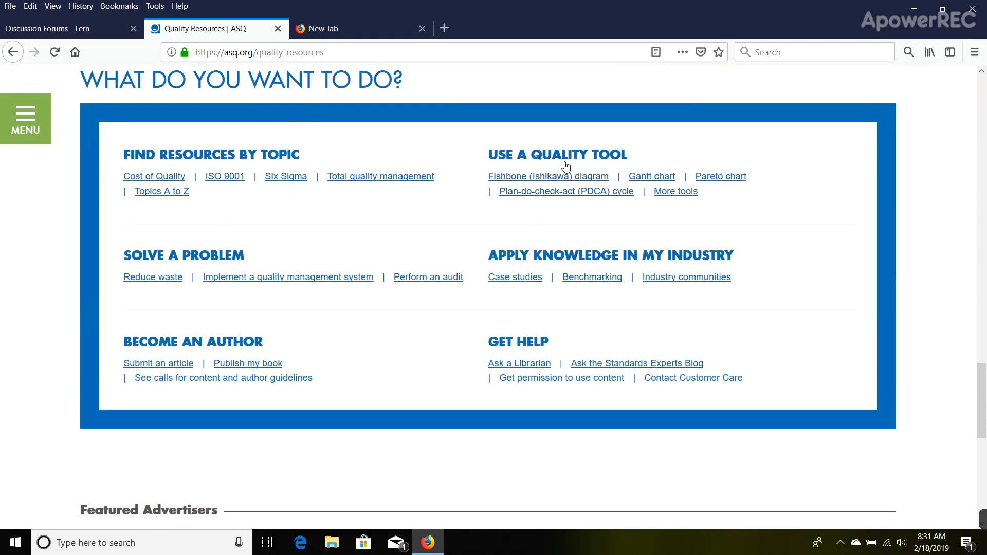
pyautogui.moveTo(675, 191)
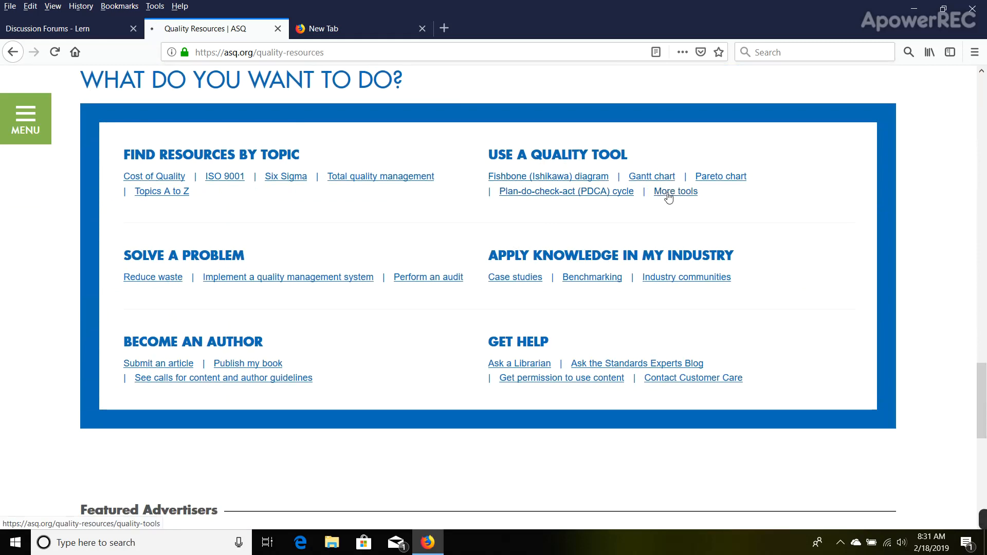
# Open 'More tools' and scroll the Quality Tools & Templates list to the C and D sections.
pyautogui.click(676, 191)
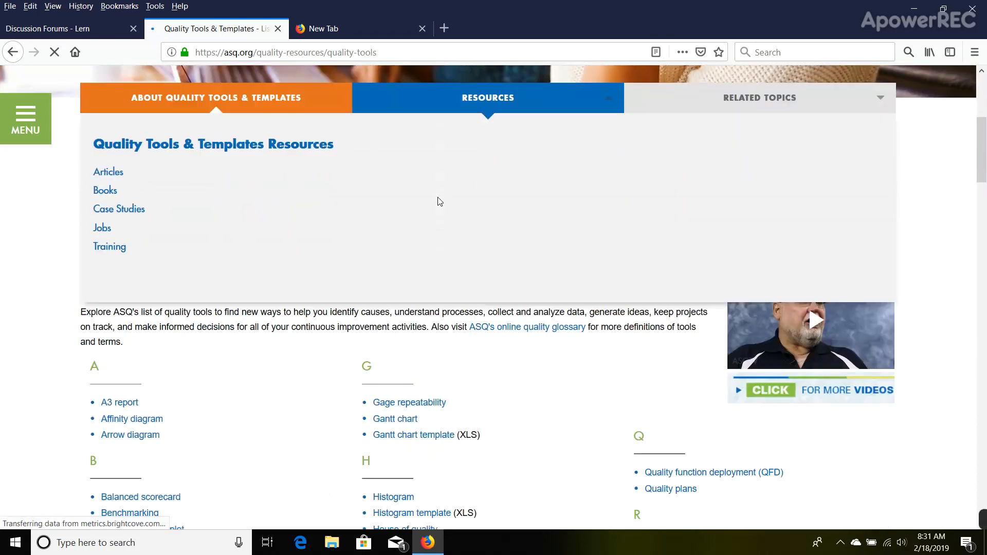
pyautogui.scroll(-3)
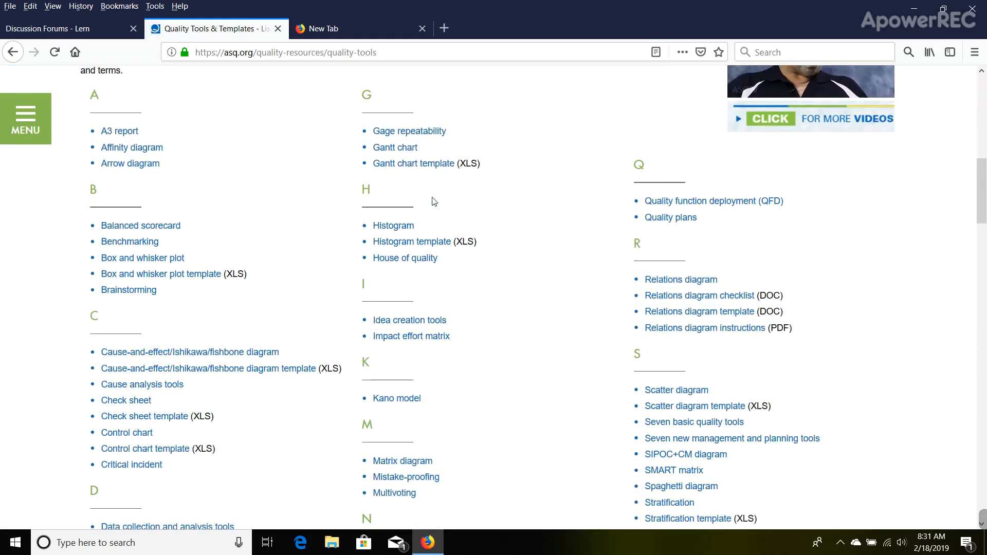
pyautogui.scroll(-3)
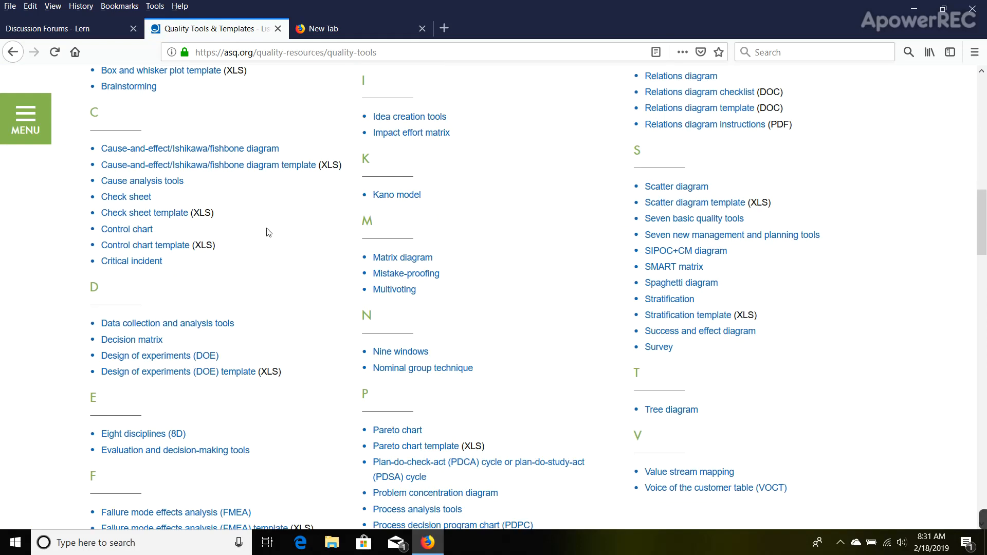
pyautogui.moveTo(145, 244)
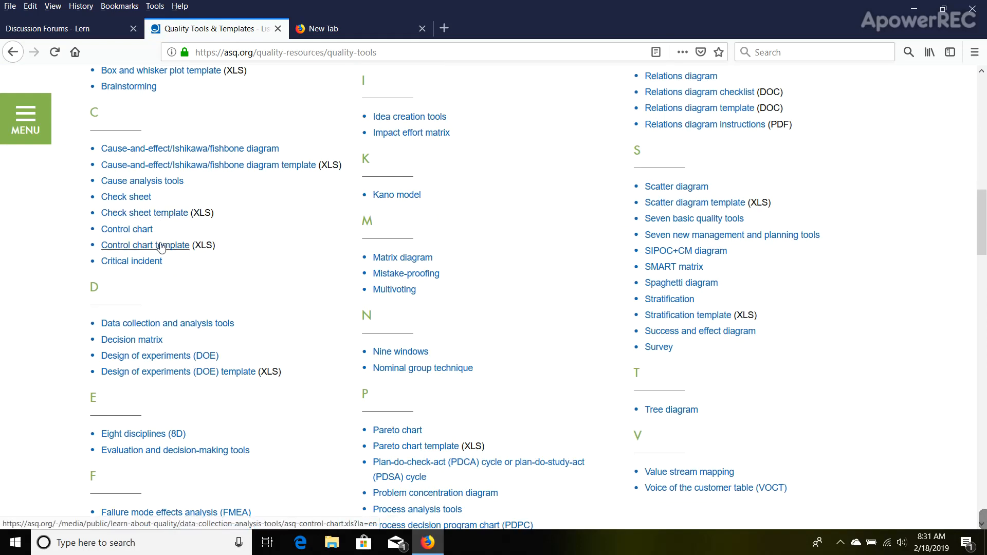
pyautogui.moveTo(170, 253)
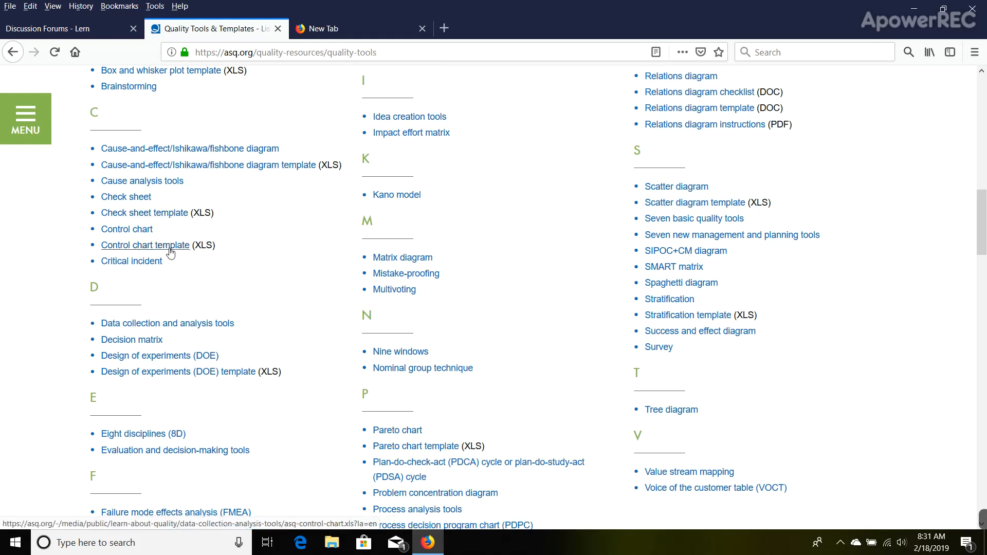
pyautogui.moveTo(126, 229)
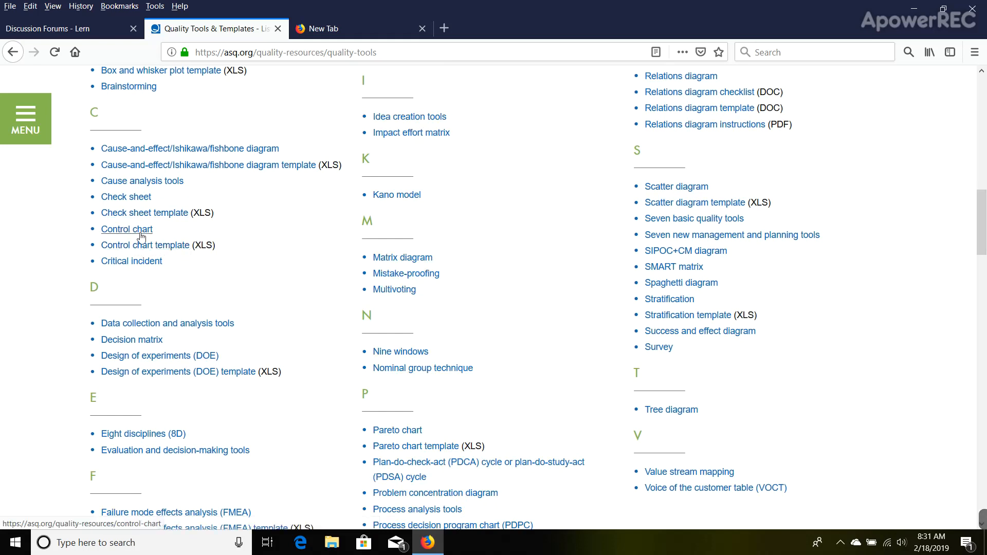
pyautogui.moveTo(192, 208)
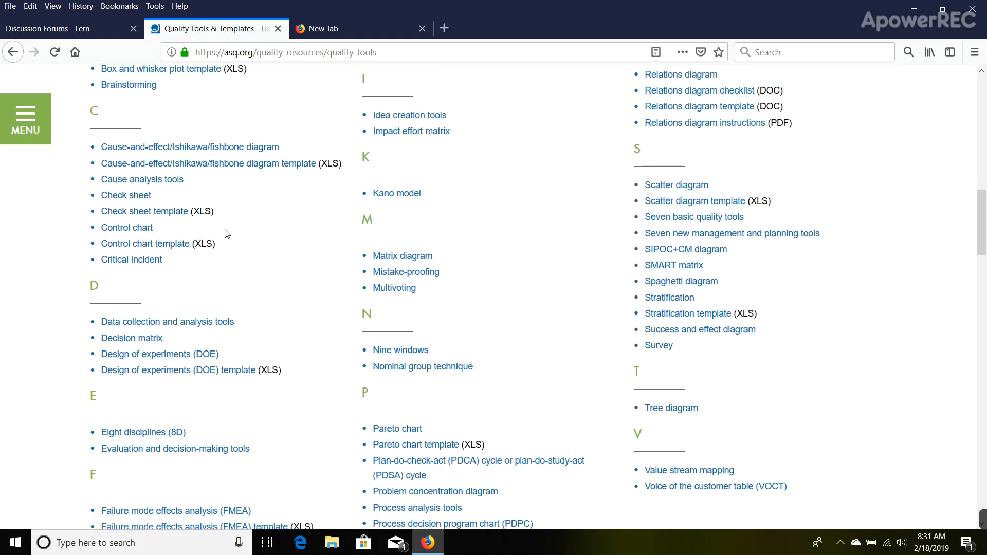
pyautogui.scroll(-3)
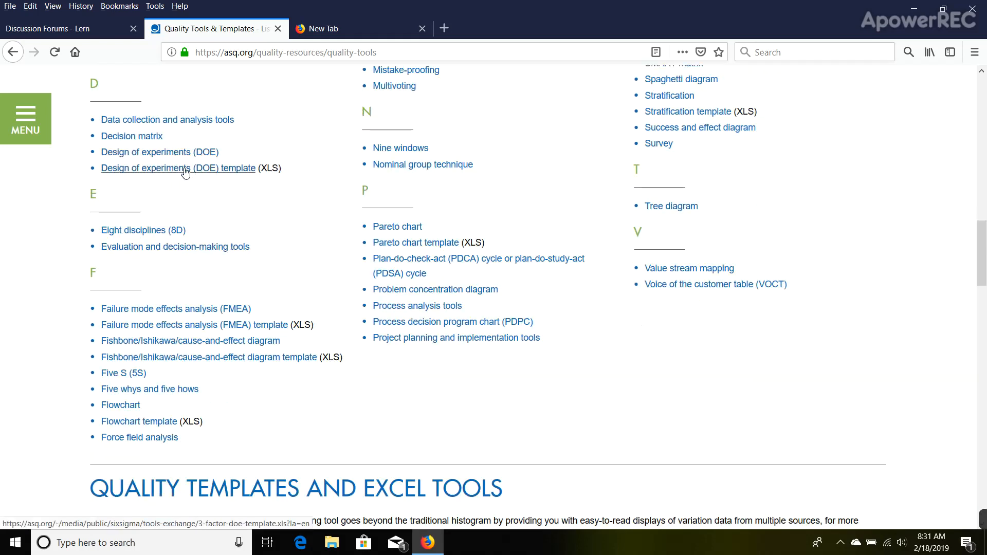
pyautogui.scroll(-3)
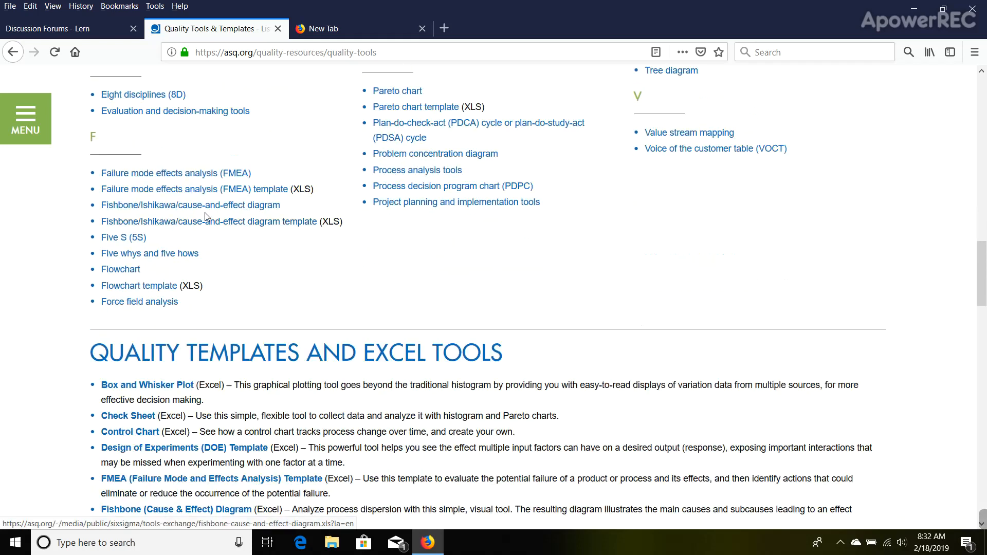
pyautogui.moveTo(189, 188)
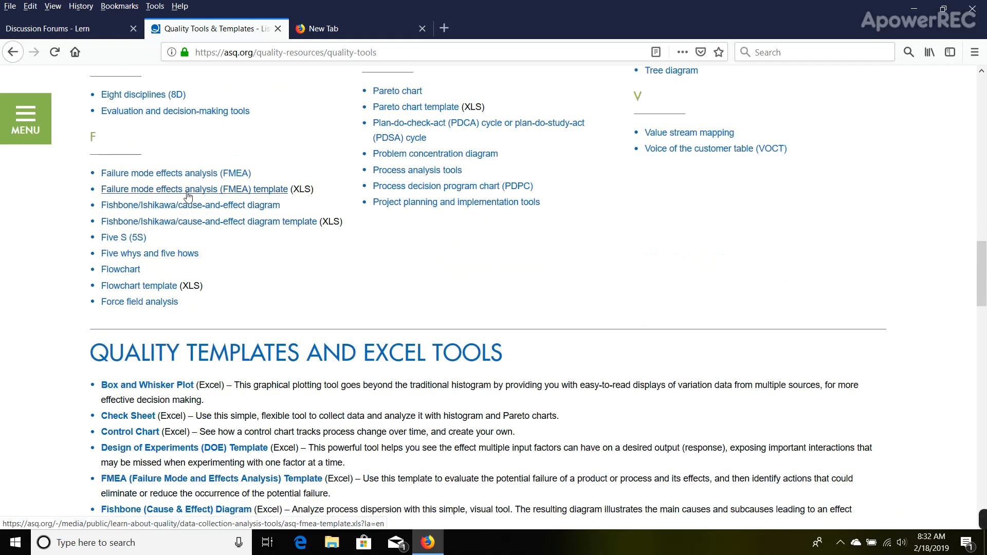
pyautogui.moveTo(209, 222)
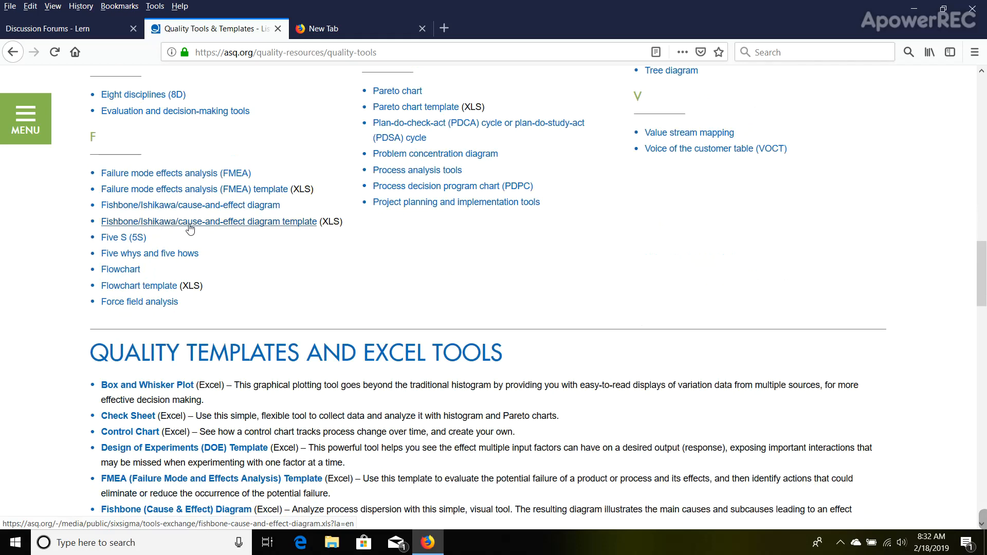
pyautogui.moveTo(225, 244)
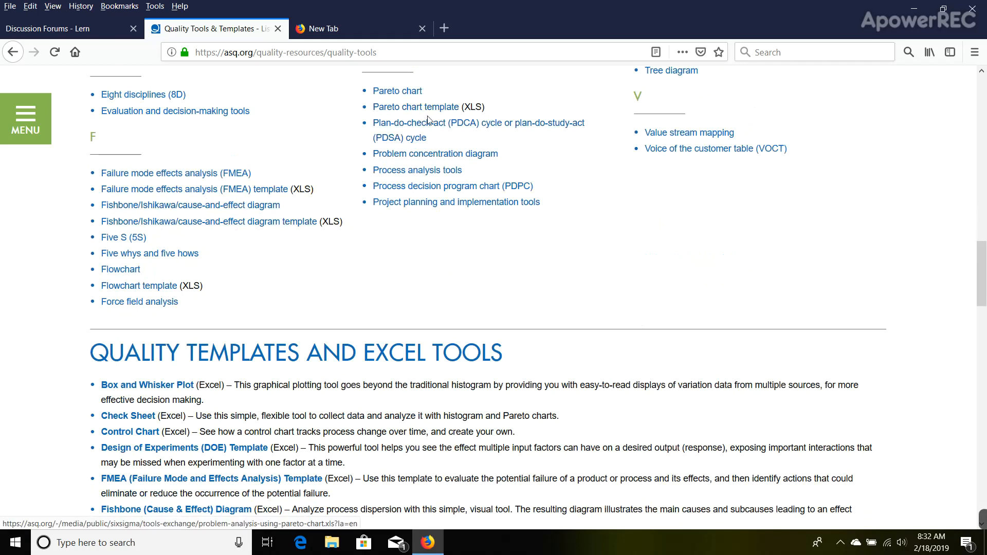
pyautogui.scroll(3)
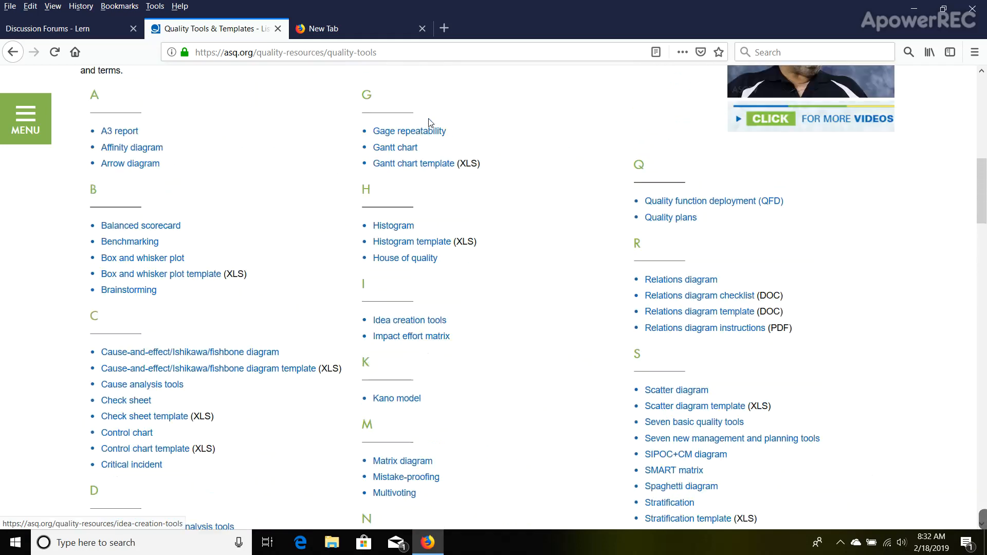
pyautogui.moveTo(437, 240)
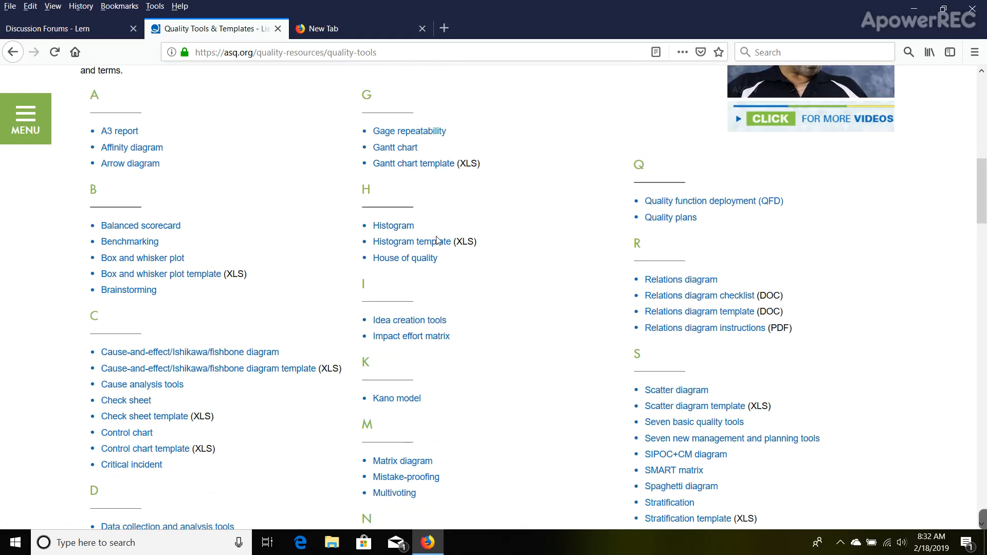
pyautogui.scroll(-3)
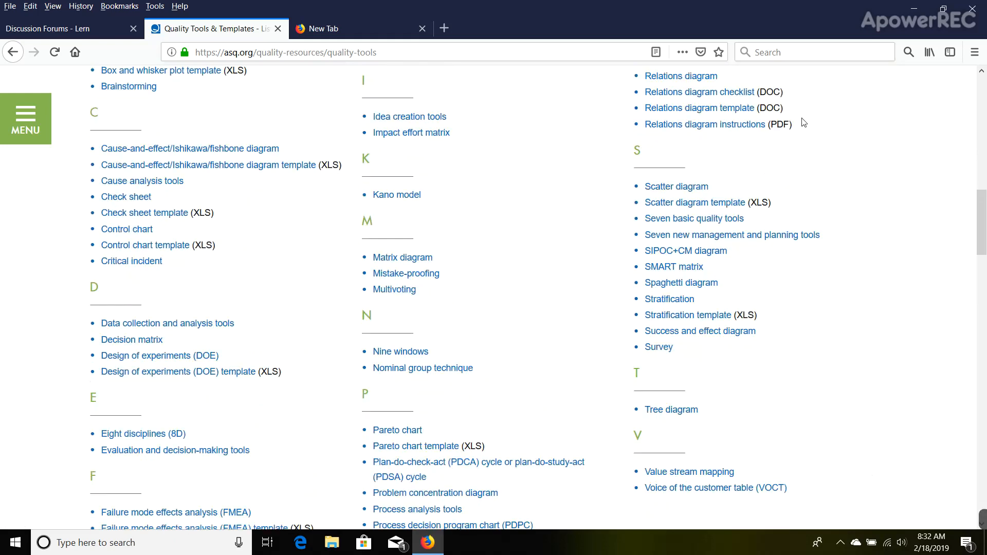
pyautogui.moveTo(685, 250)
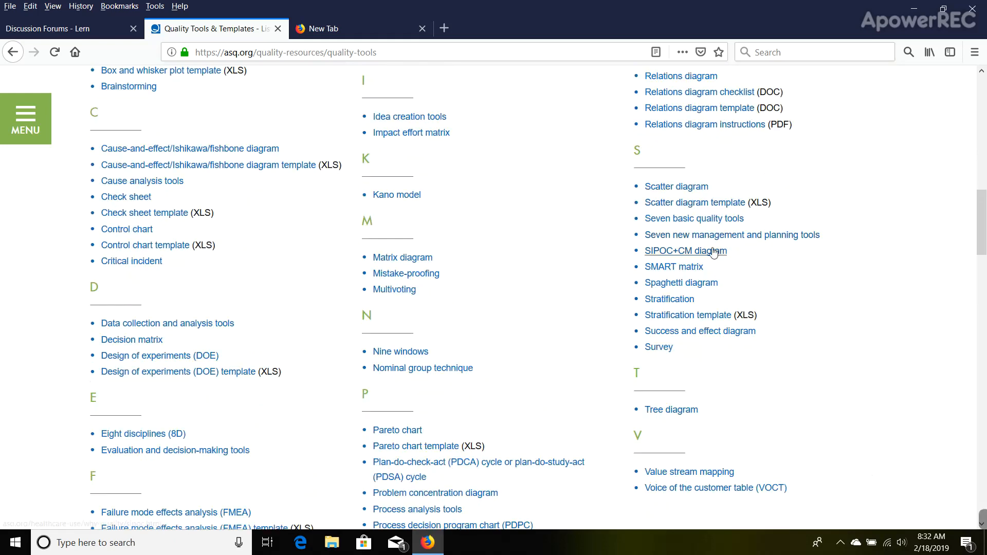
pyautogui.moveTo(687, 315)
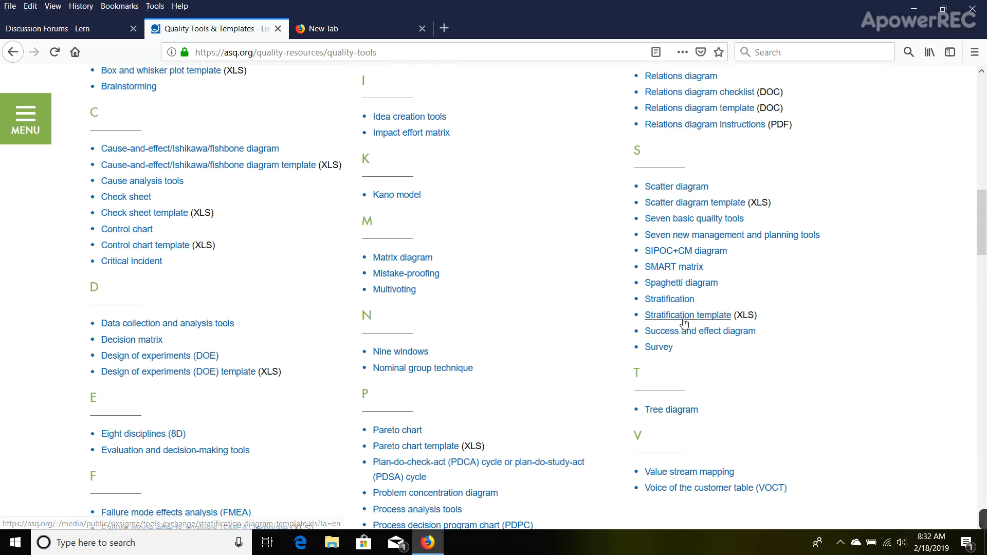
pyautogui.scroll(-3)
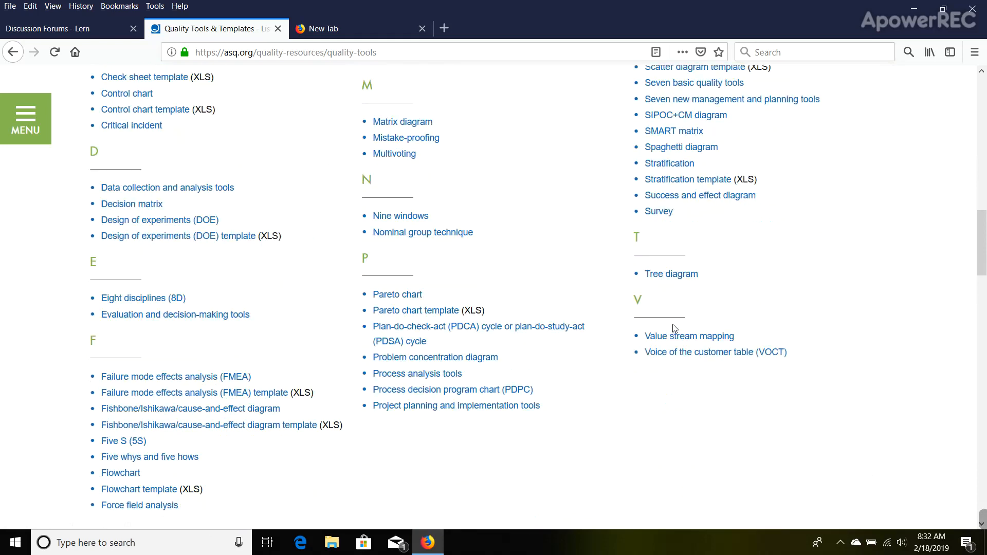
pyautogui.scroll(3)
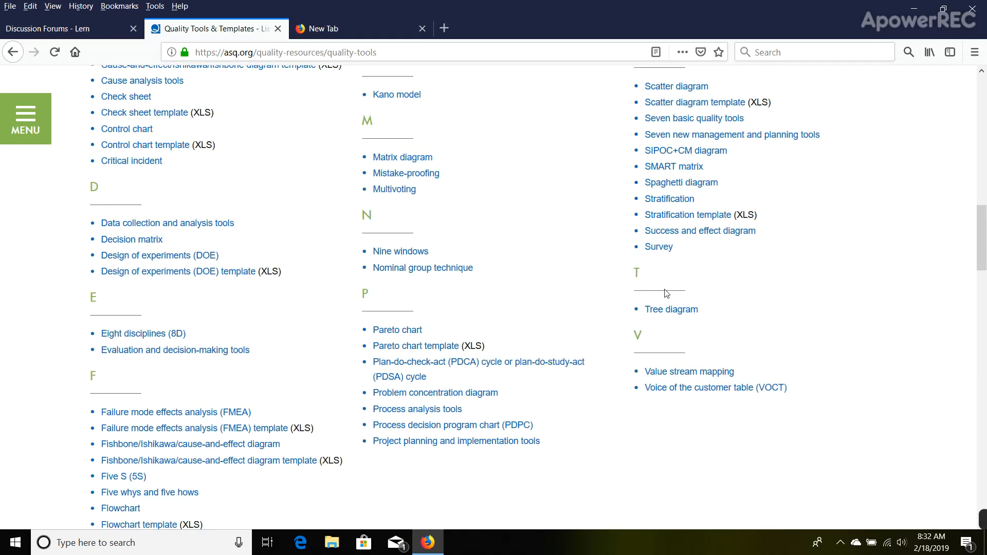
pyautogui.scroll(3)
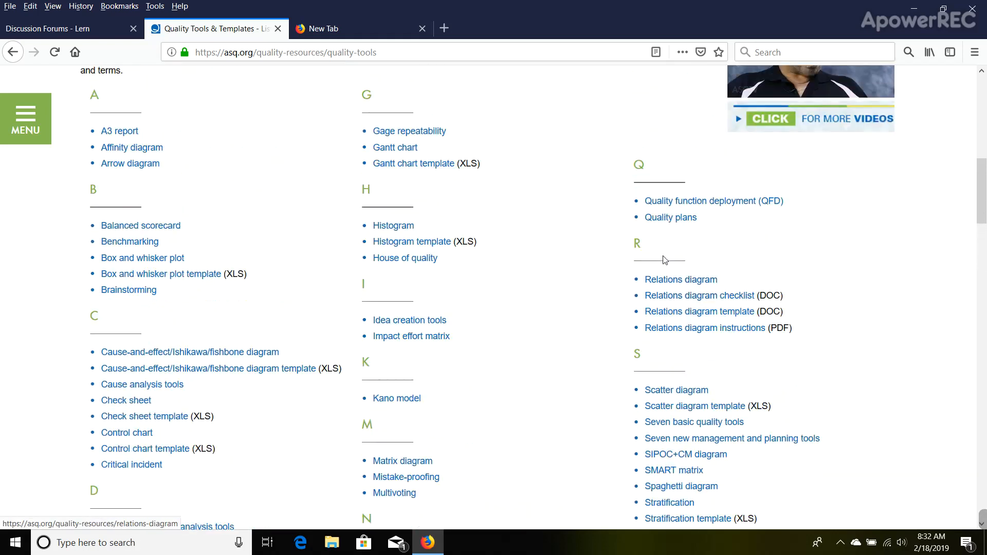
pyautogui.scroll(3)
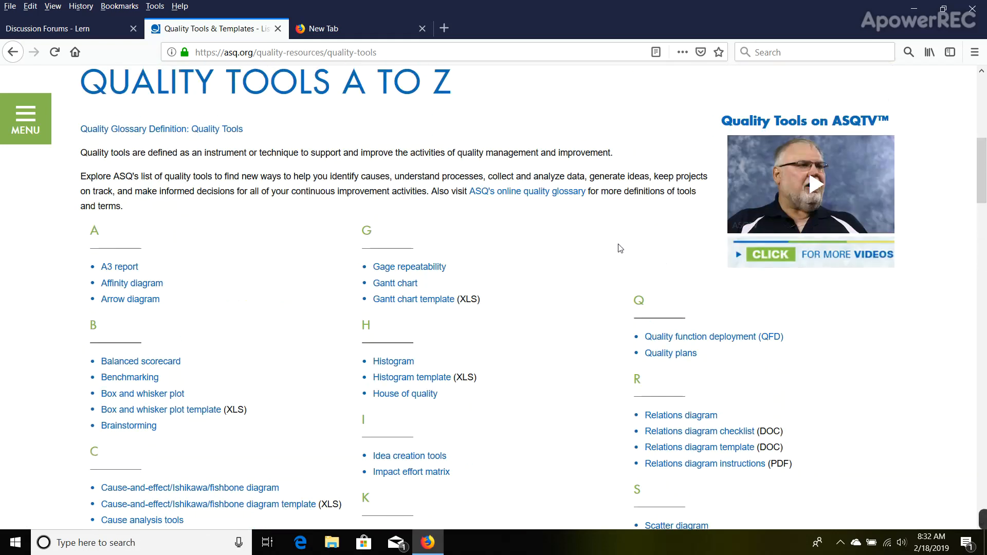
pyautogui.scroll(-3)
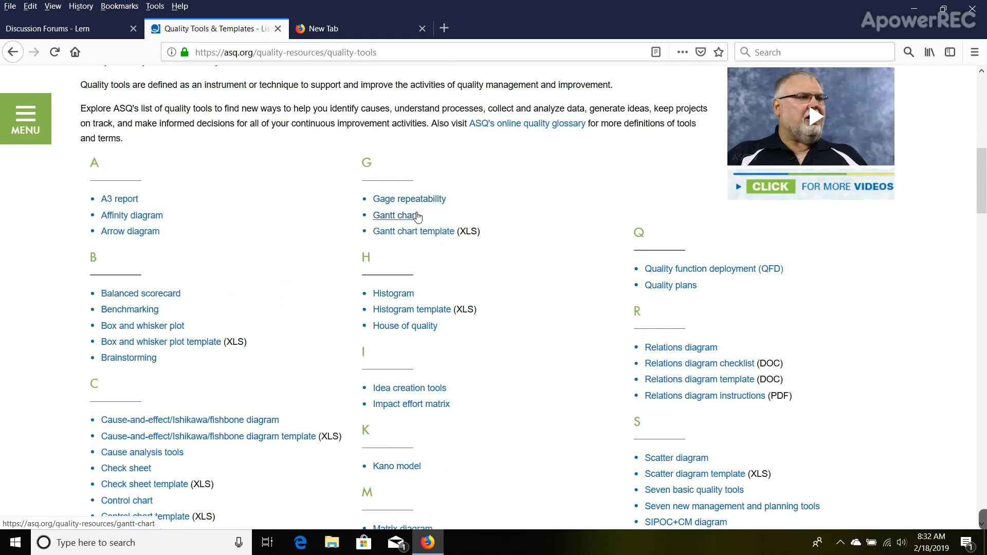
pyautogui.scroll(-3)
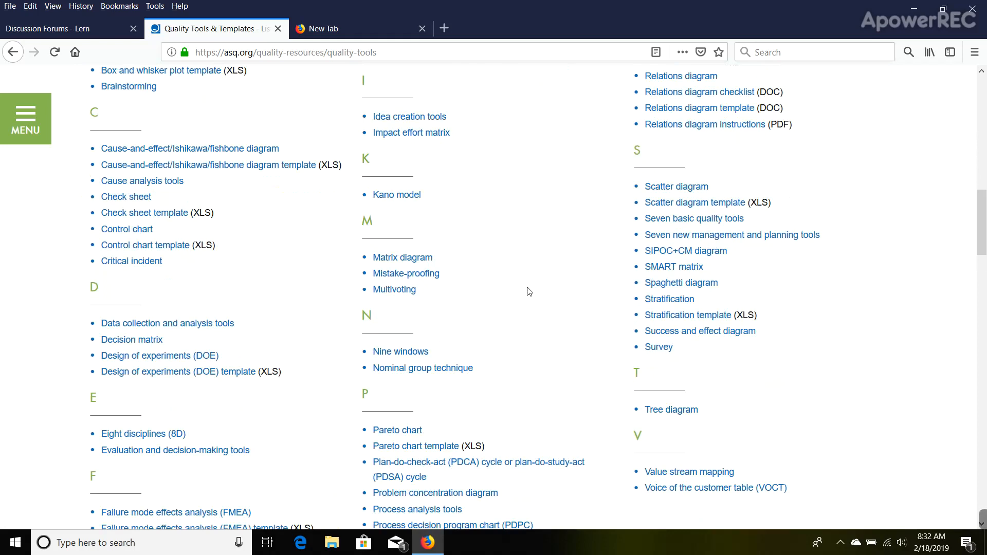
pyautogui.moveTo(307, 317)
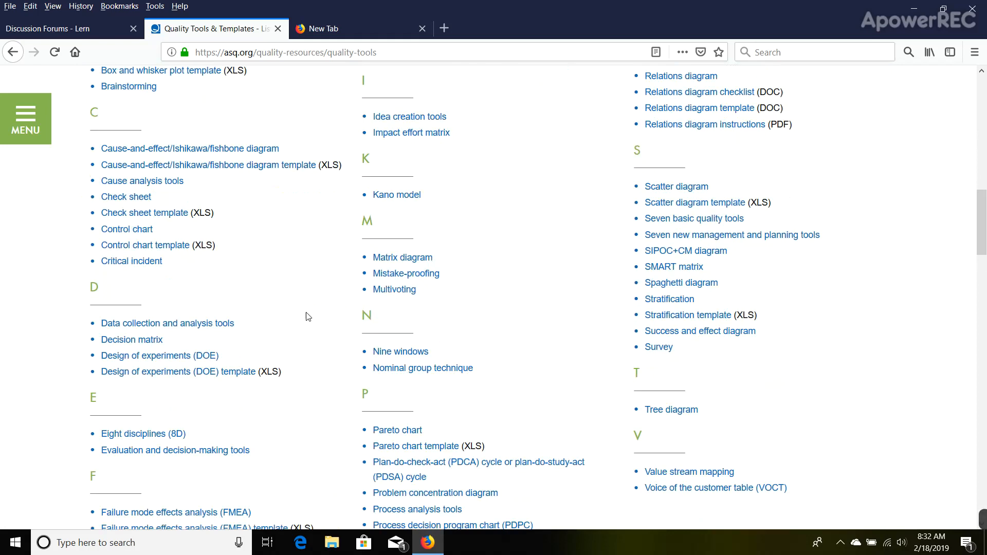
pyautogui.moveTo(126, 229)
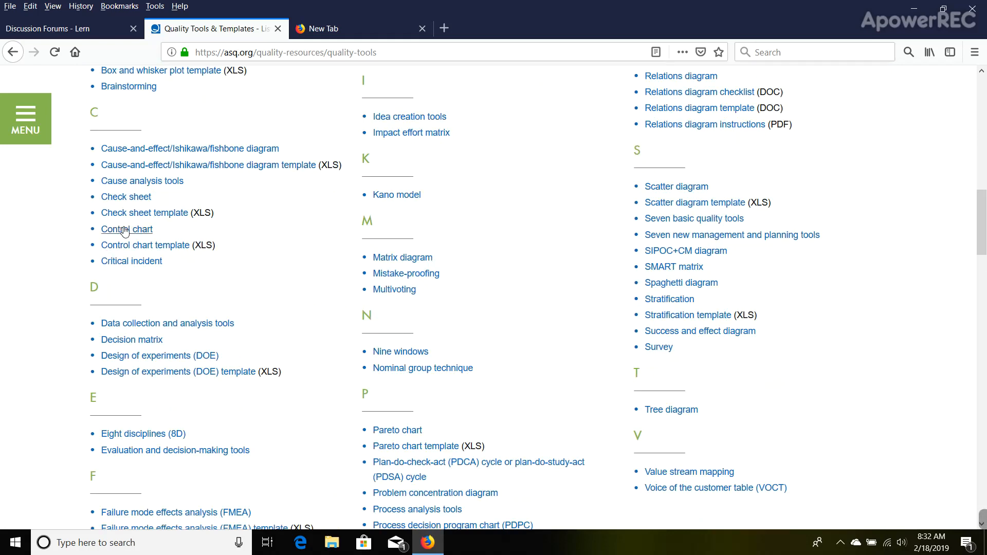
pyautogui.moveTo(168, 384)
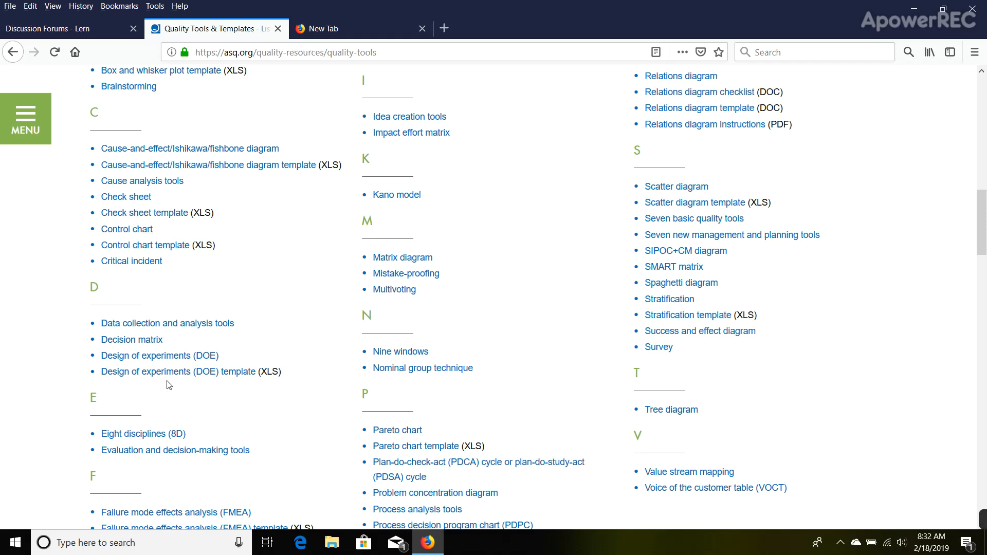
pyautogui.moveTo(179, 371)
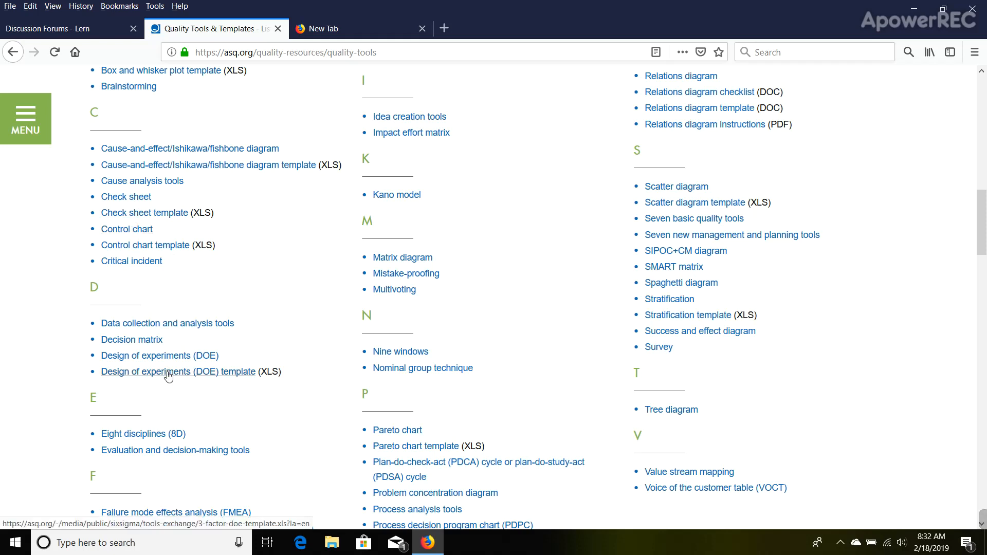
# Download the 'Design of experiments (DOE) template (XLS)' so it opens in Excel Protected View.
pyautogui.click(179, 371)
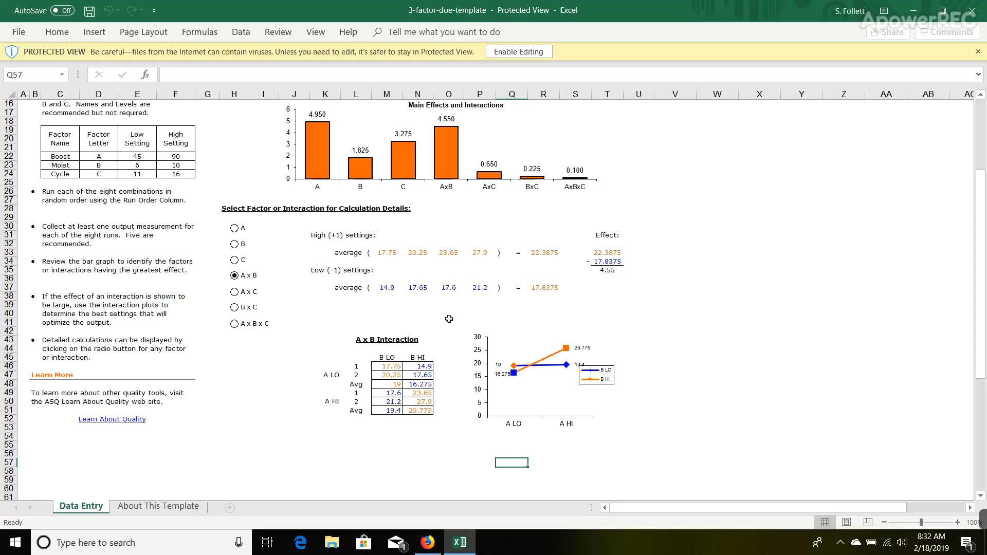
pyautogui.scroll(3)
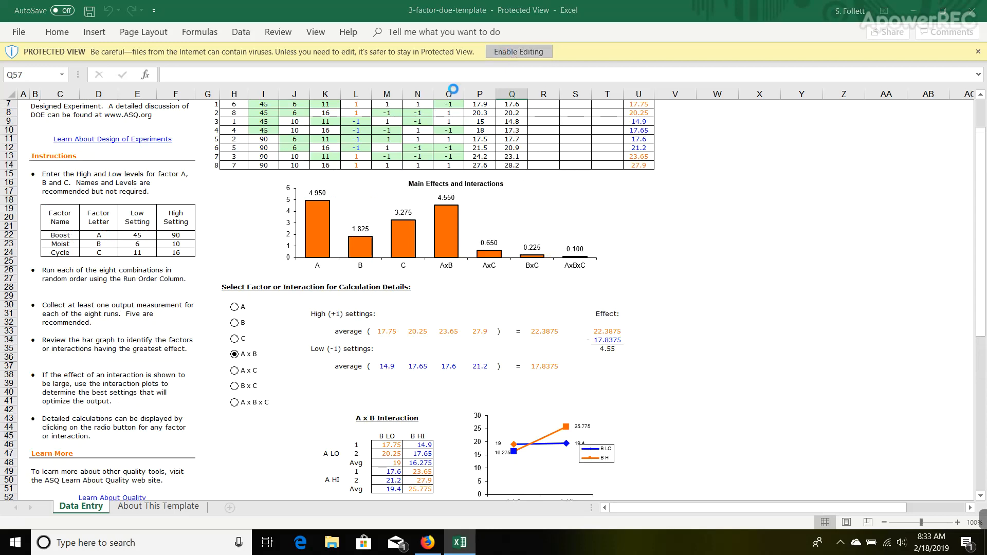
# Enable editing, review the DOE effects chart and interaction plot, then minimize Excel.
pyautogui.click(519, 51)
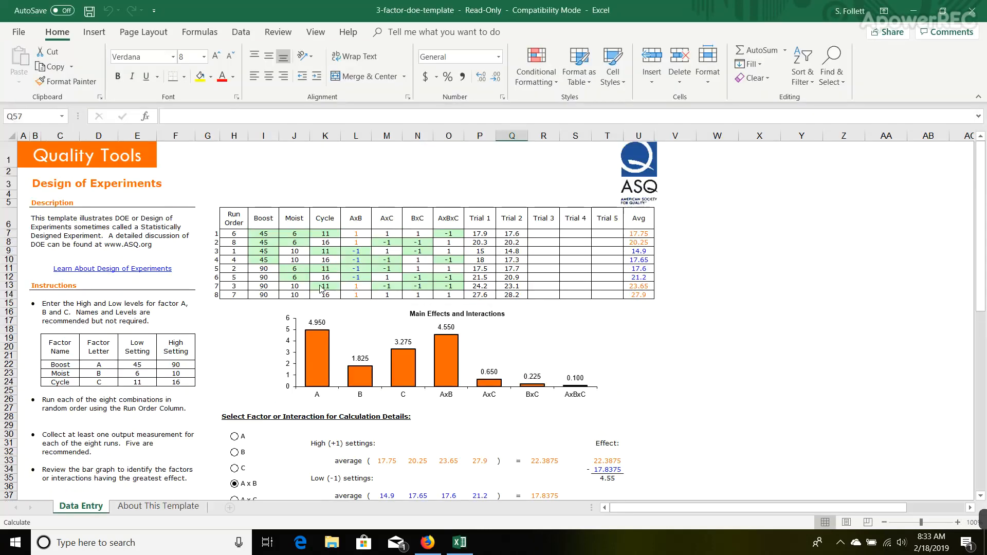
pyautogui.moveTo(354, 352)
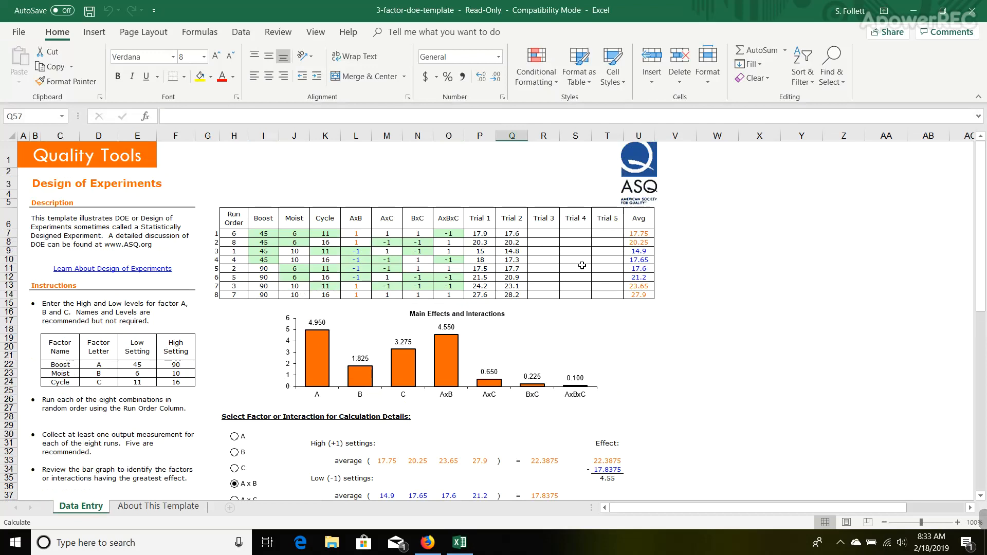
pyautogui.scroll(-3)
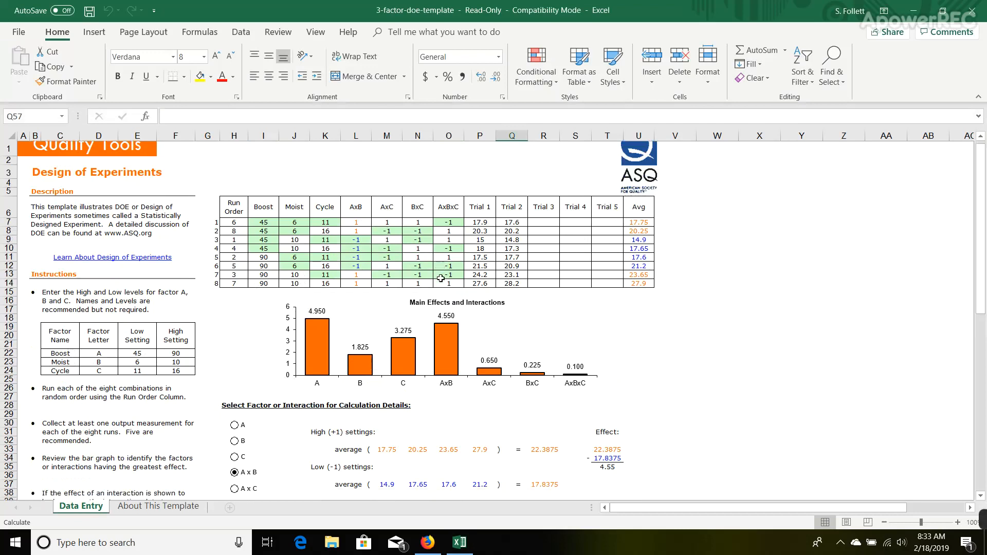
pyautogui.scroll(-3)
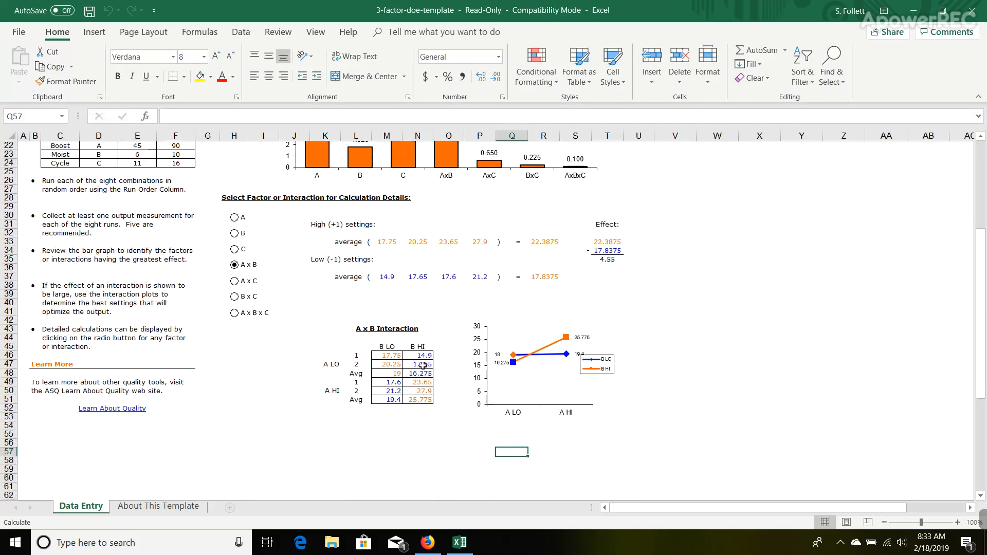
pyautogui.scroll(3)
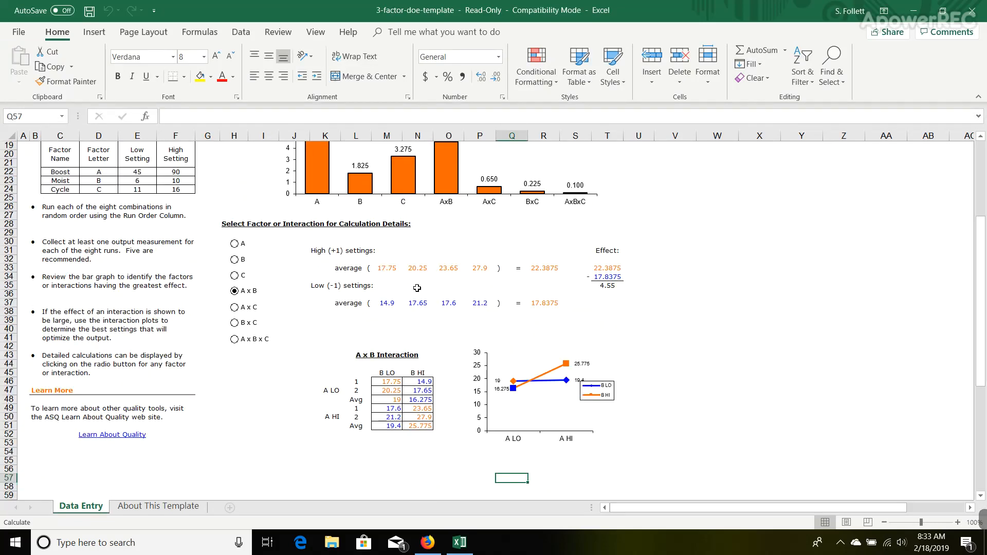
pyautogui.scroll(3)
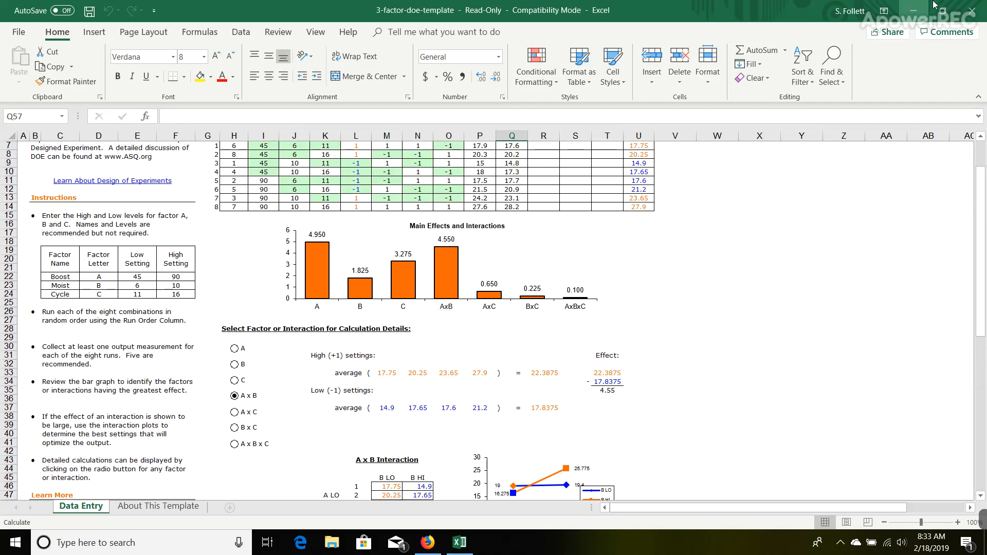
pyautogui.click(427, 542)
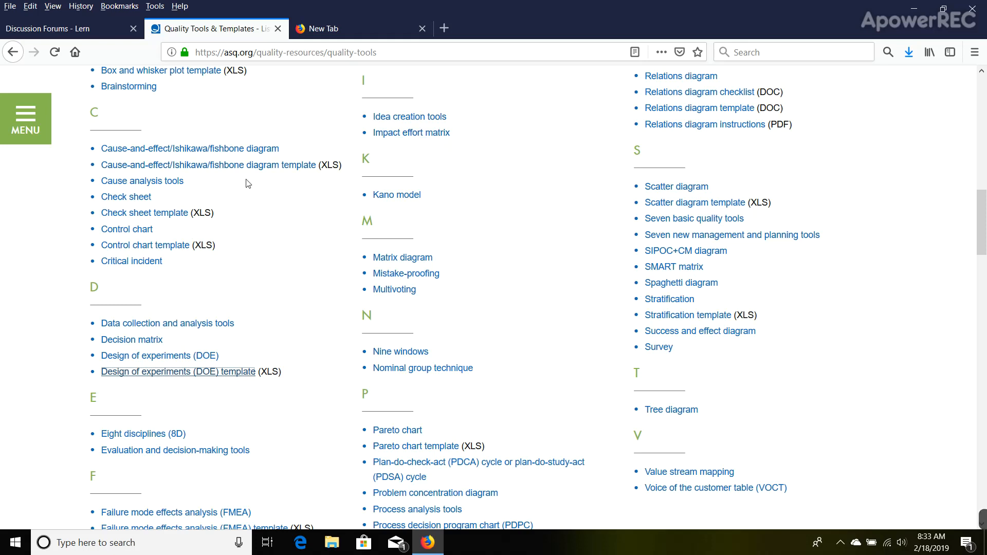
pyautogui.moveTo(406, 273)
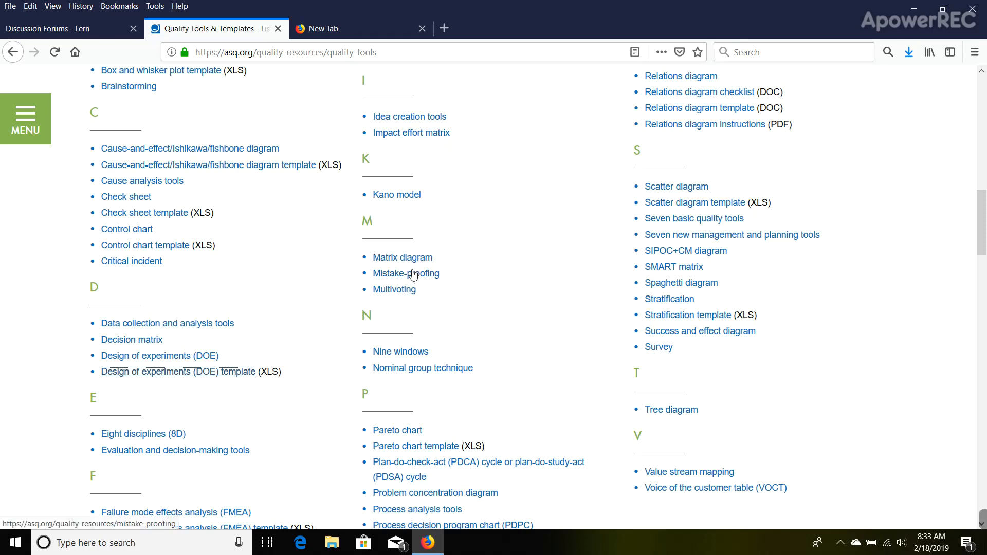
pyautogui.moveTo(414, 302)
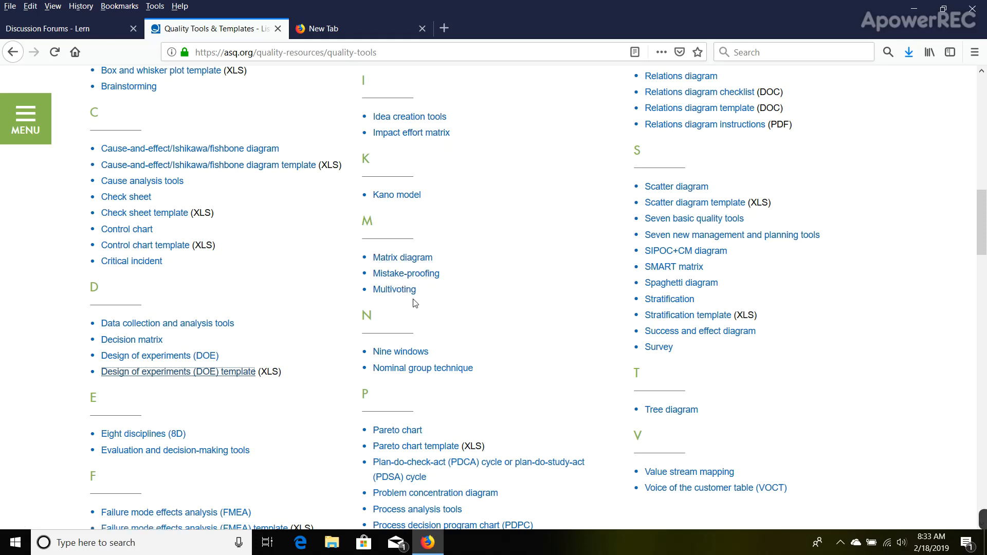
pyautogui.moveTo(395, 290)
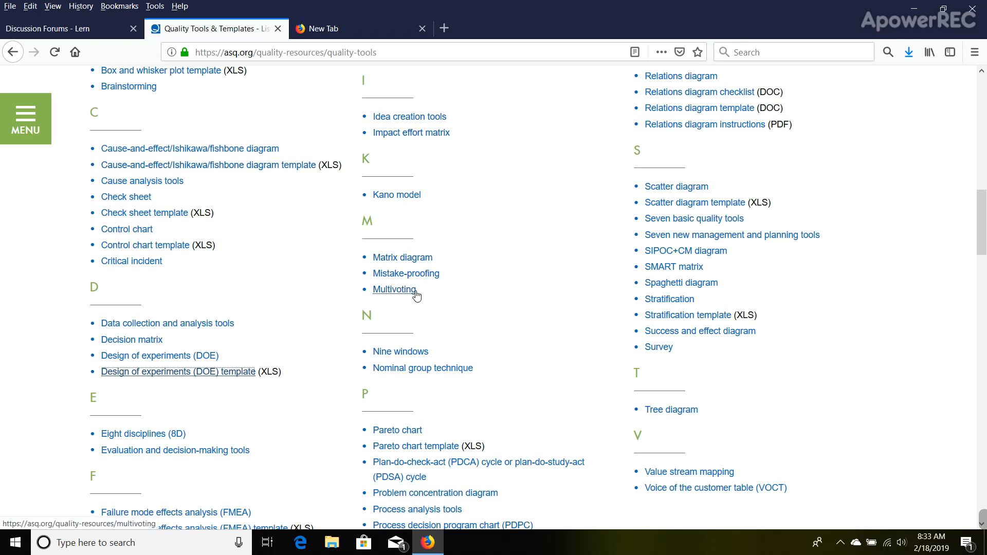
pyautogui.moveTo(625, 380)
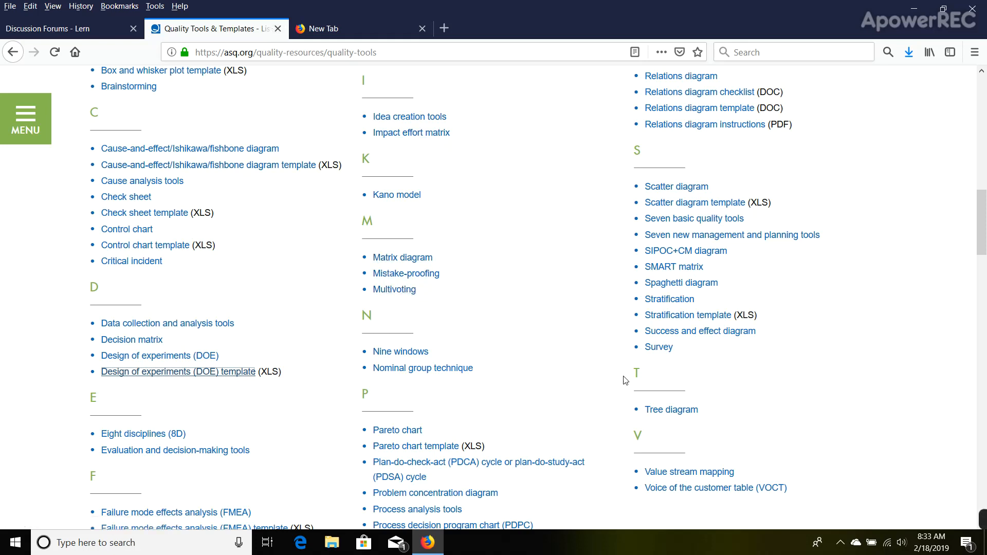